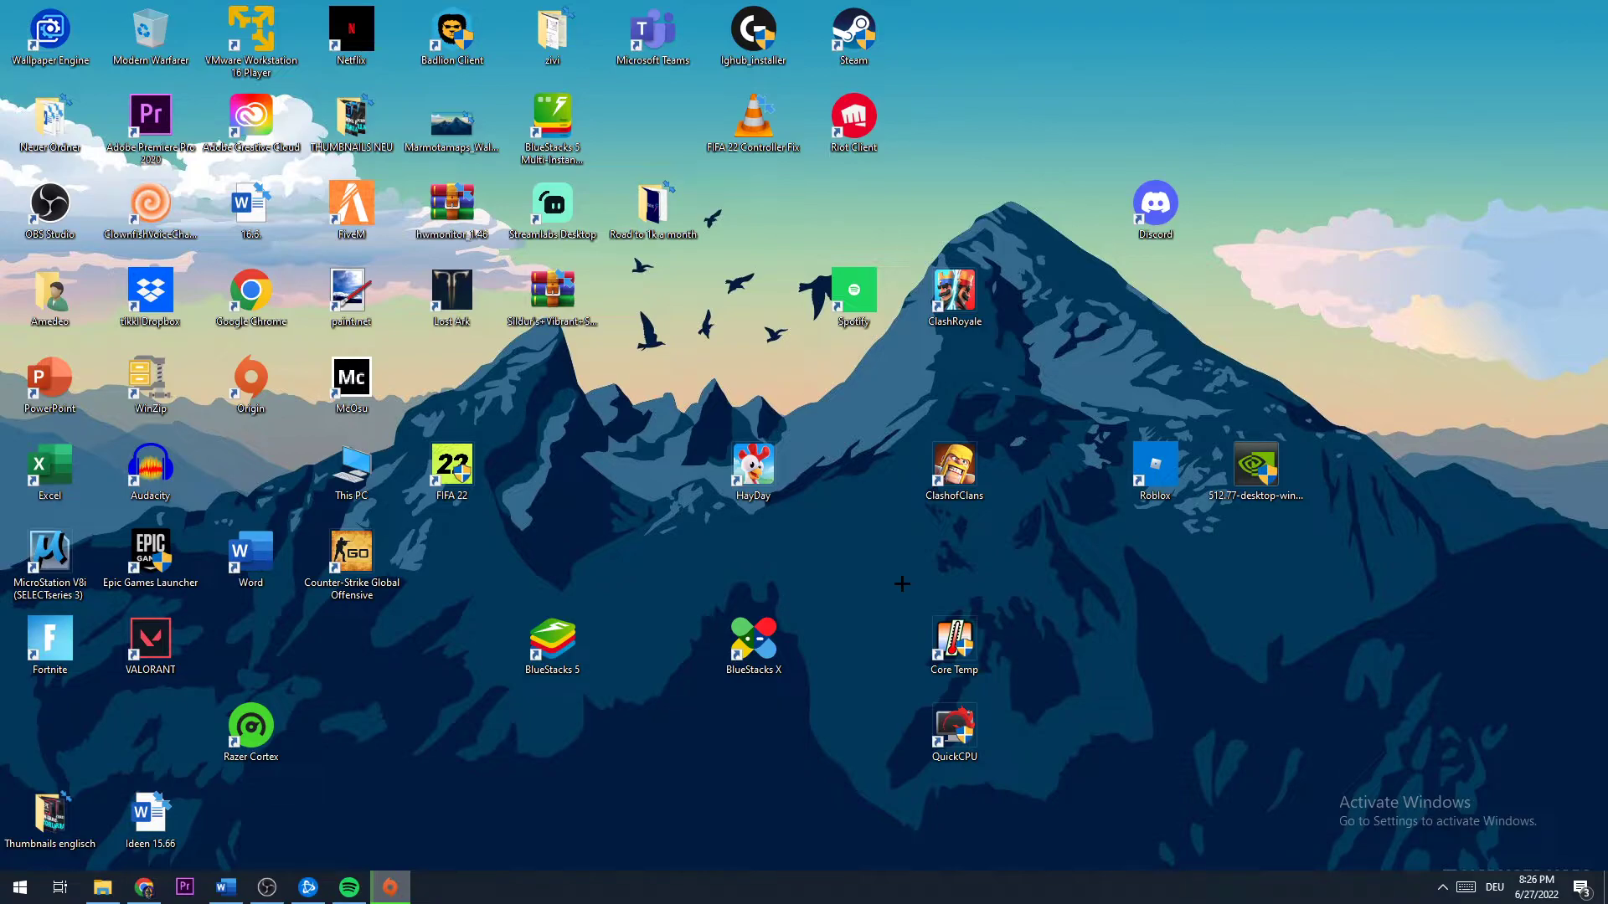
mouse_move(1215, 5)
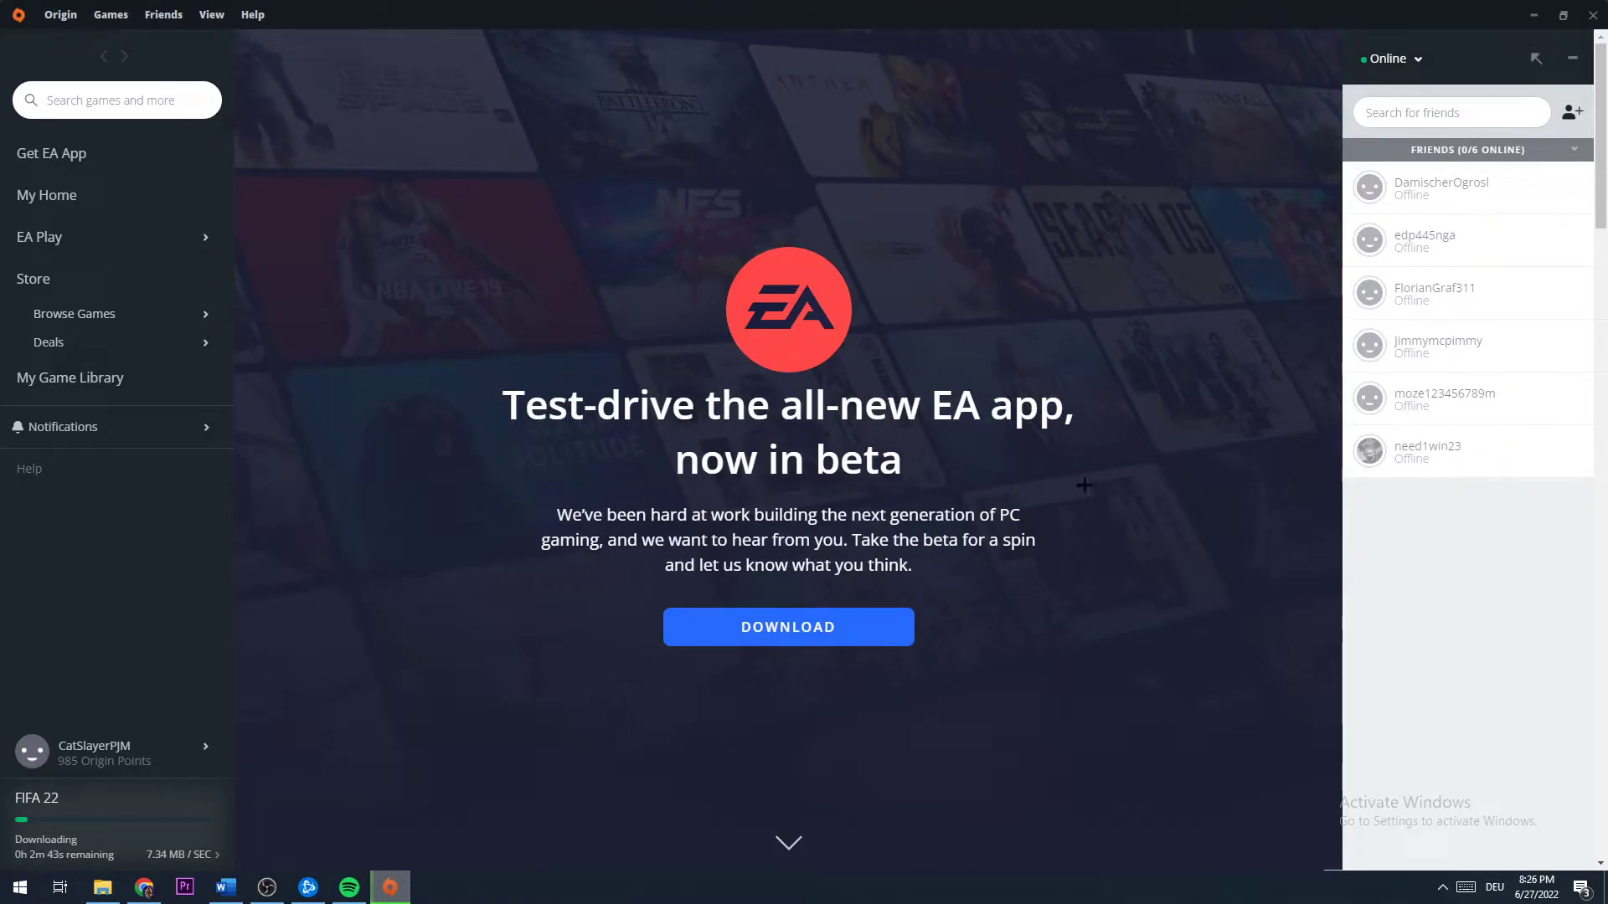
mouse_move(1139, 551)
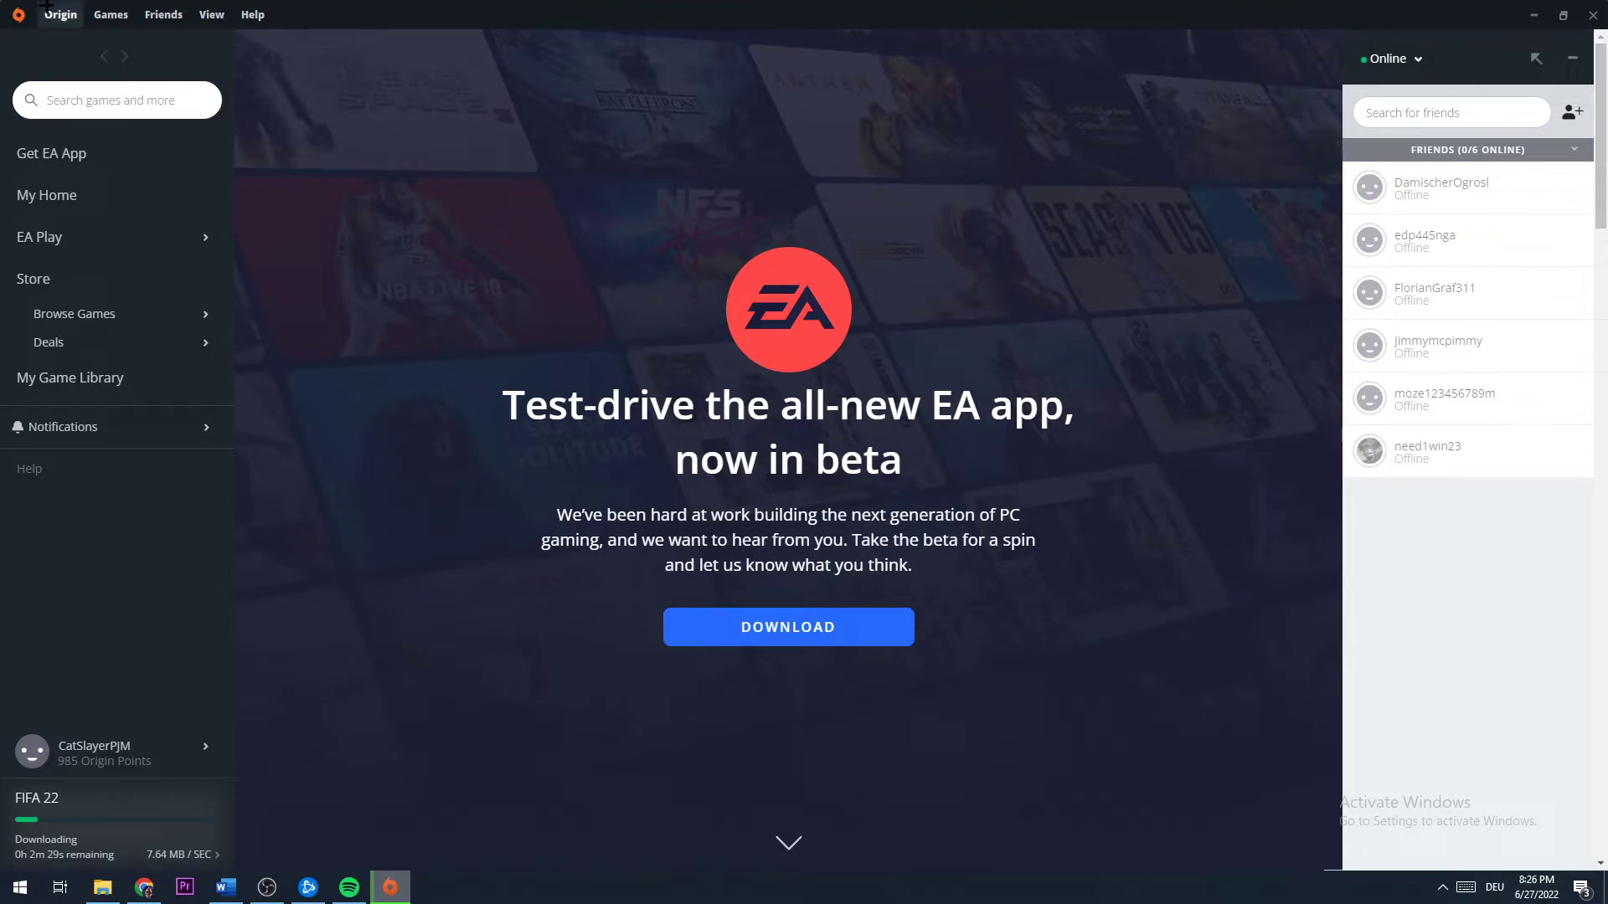
Step: Bring up the Redeem Product Code dialog from the Origin menu
left_click(60, 14)
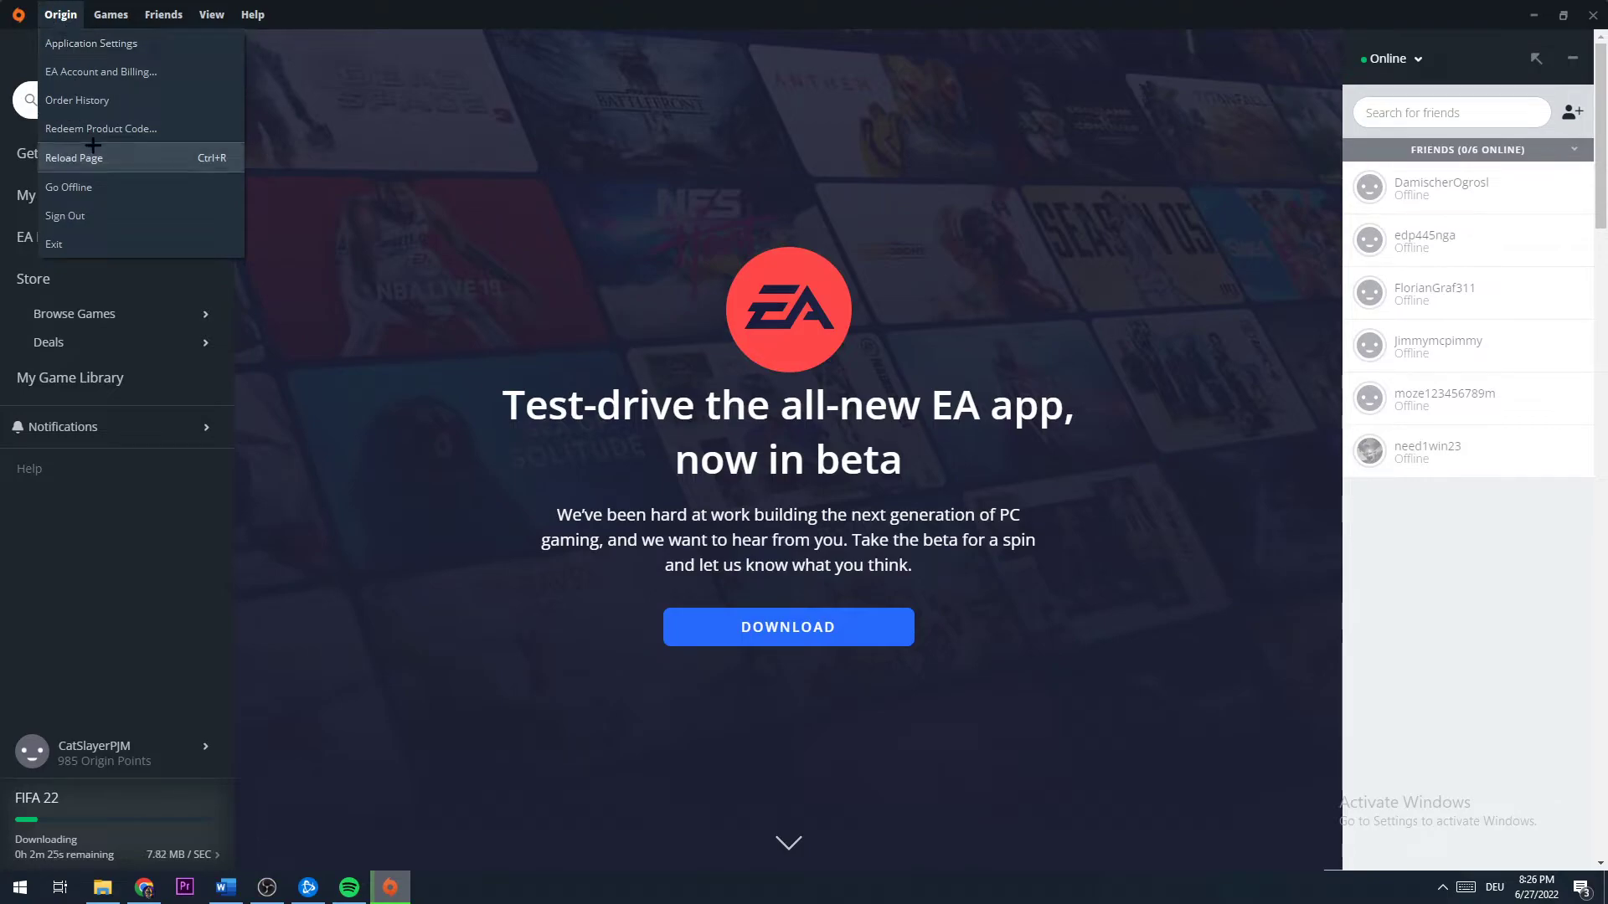
left_click(100, 128)
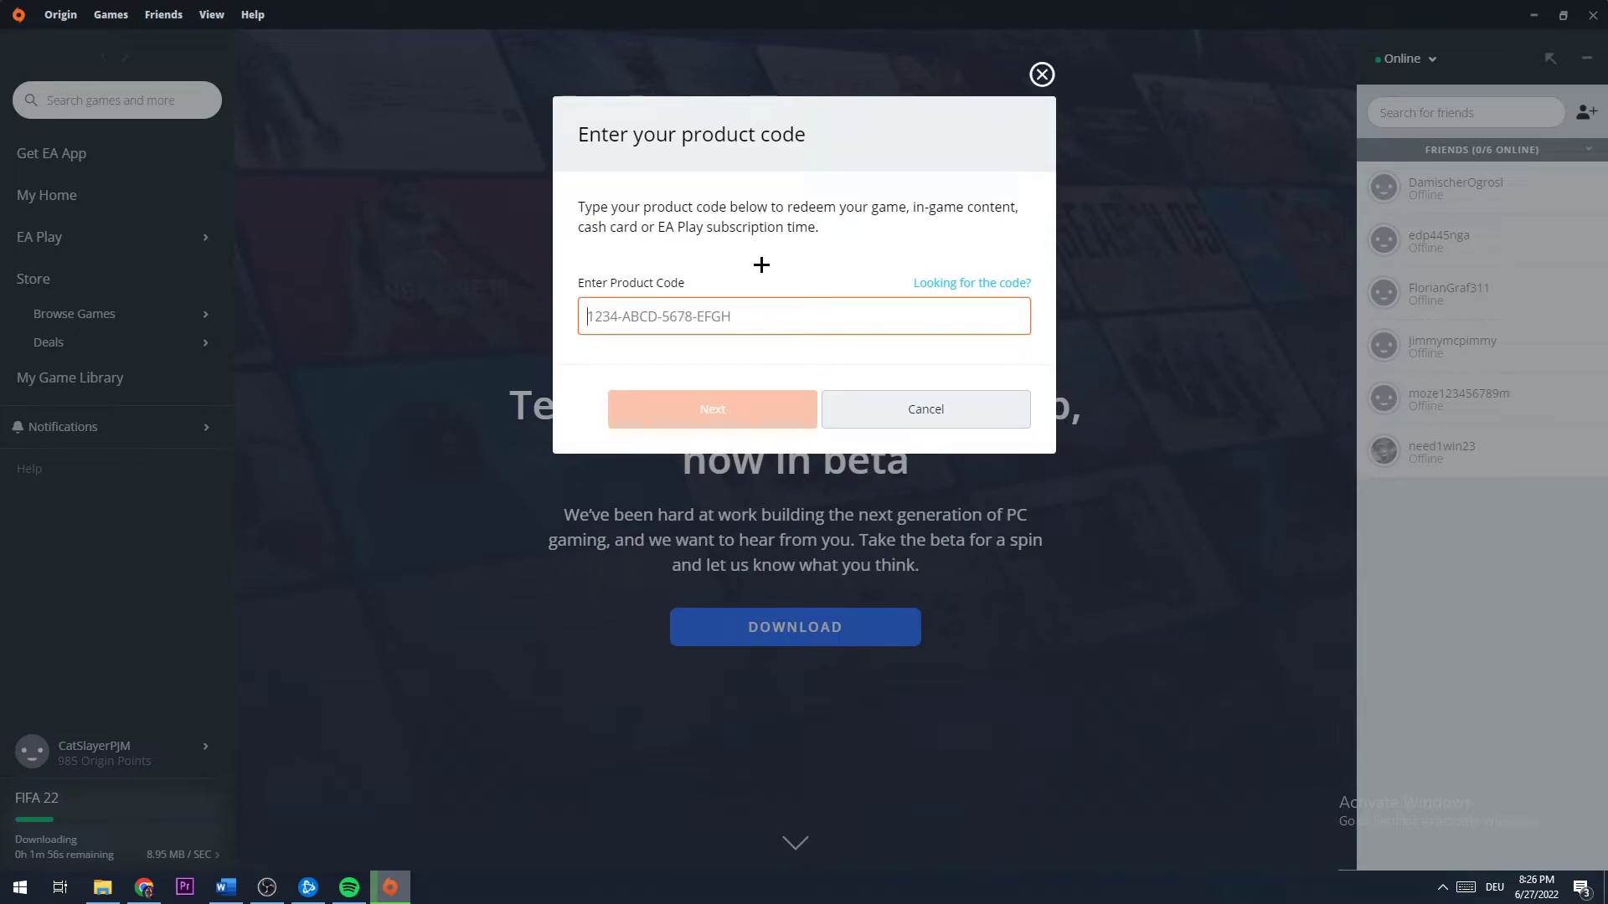
mouse_move(1042, 75)
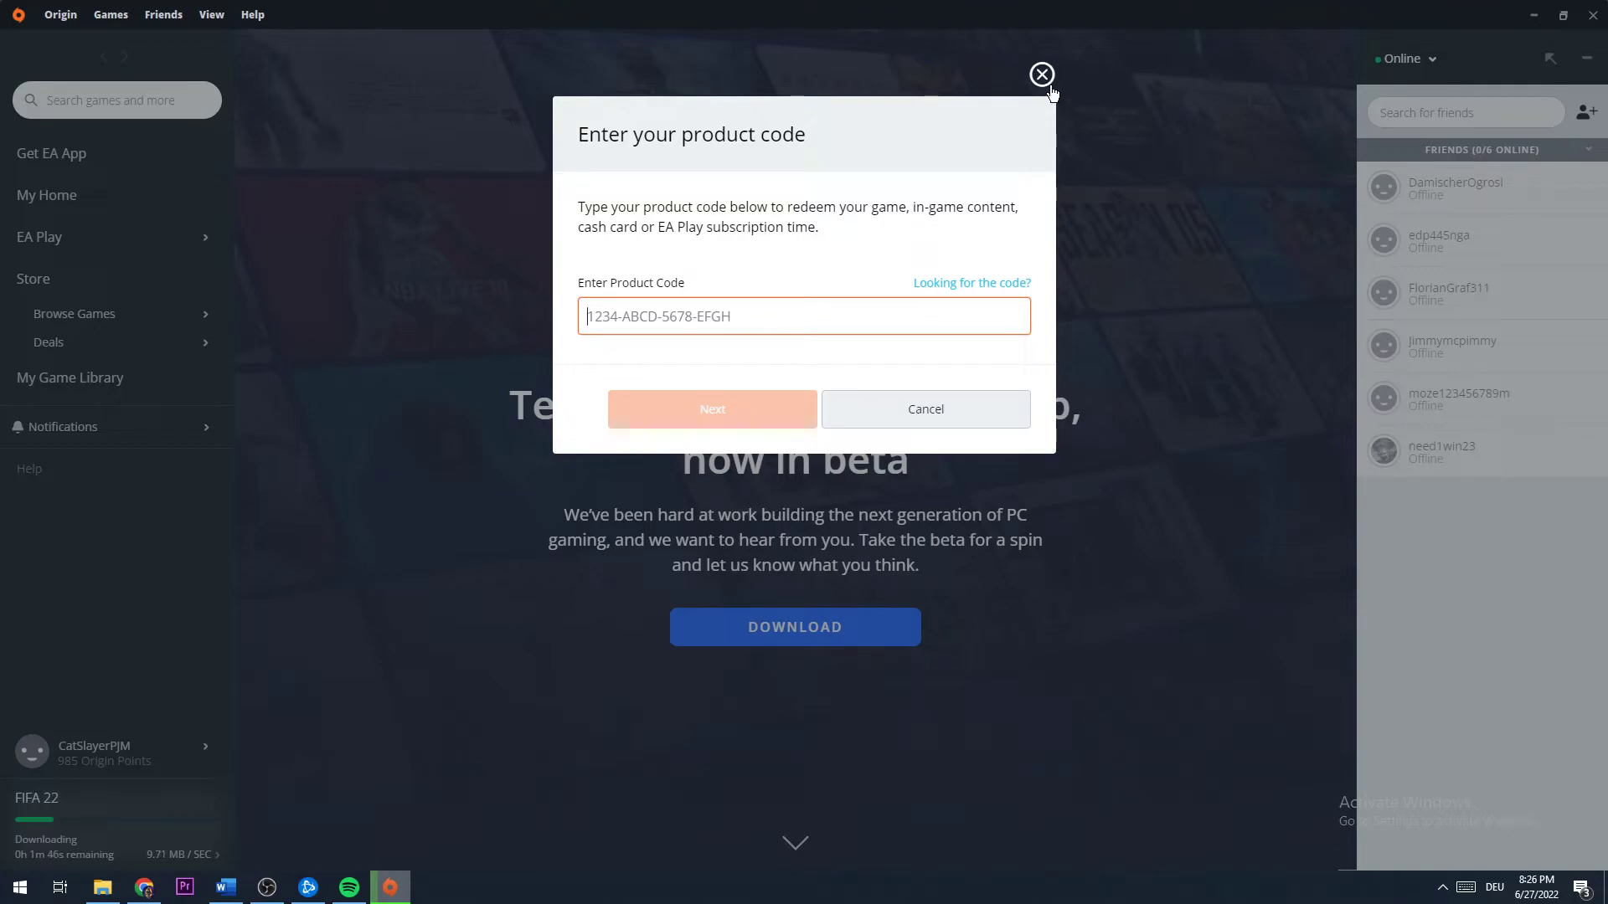
Step: Dismiss the code dialog and show My Game Library with FIFA 22 downloading at 23%
left_click(1041, 74)
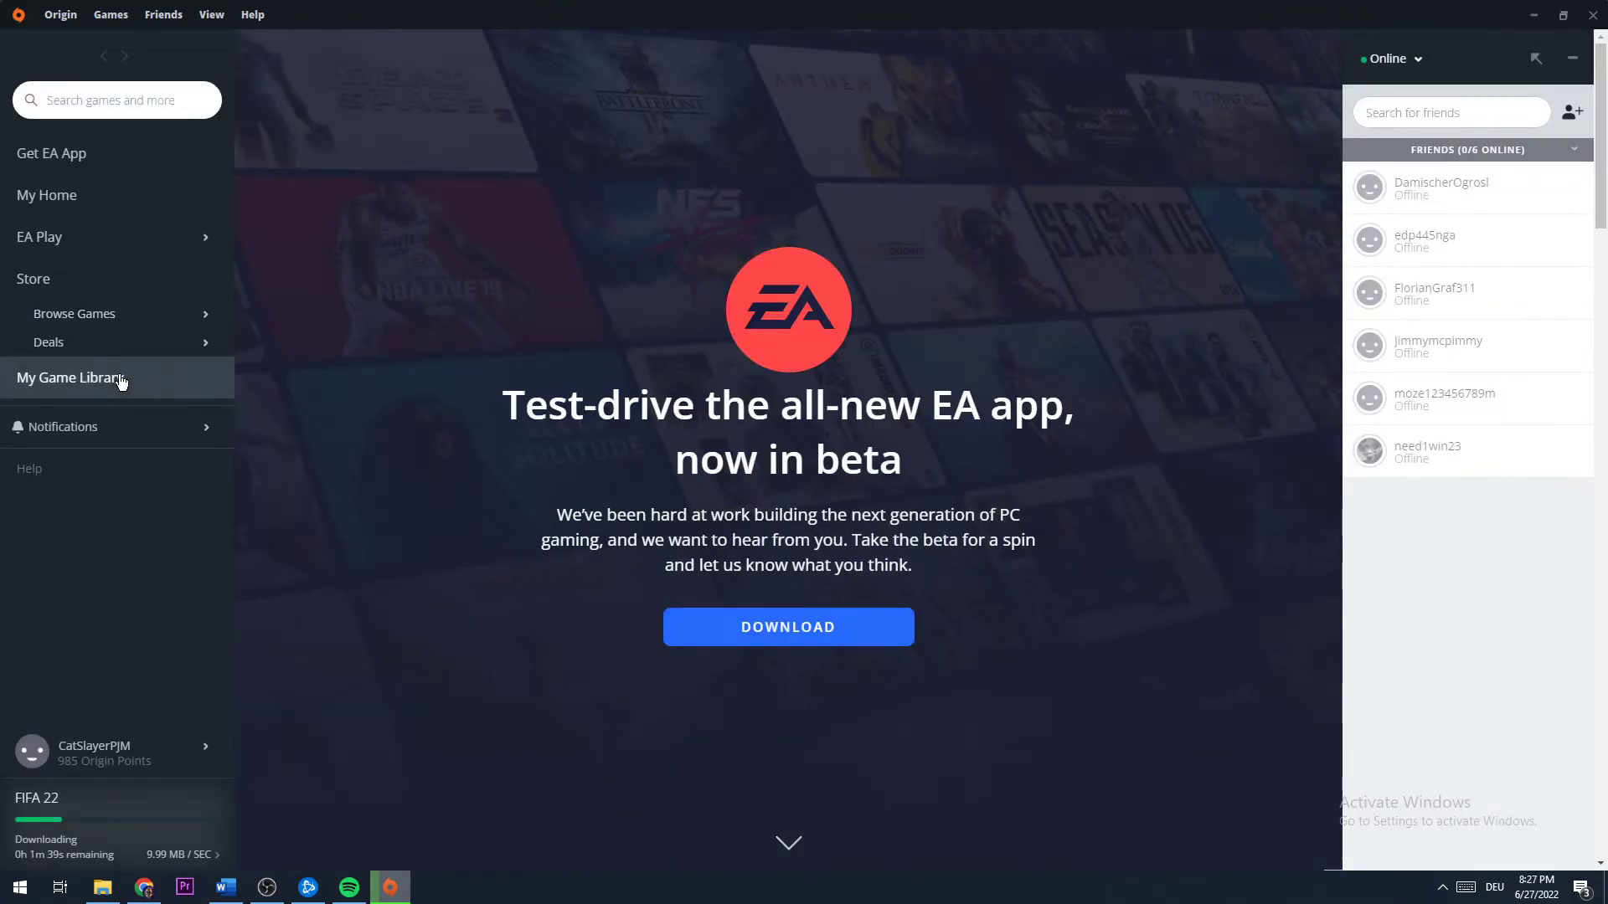
left_click(70, 377)
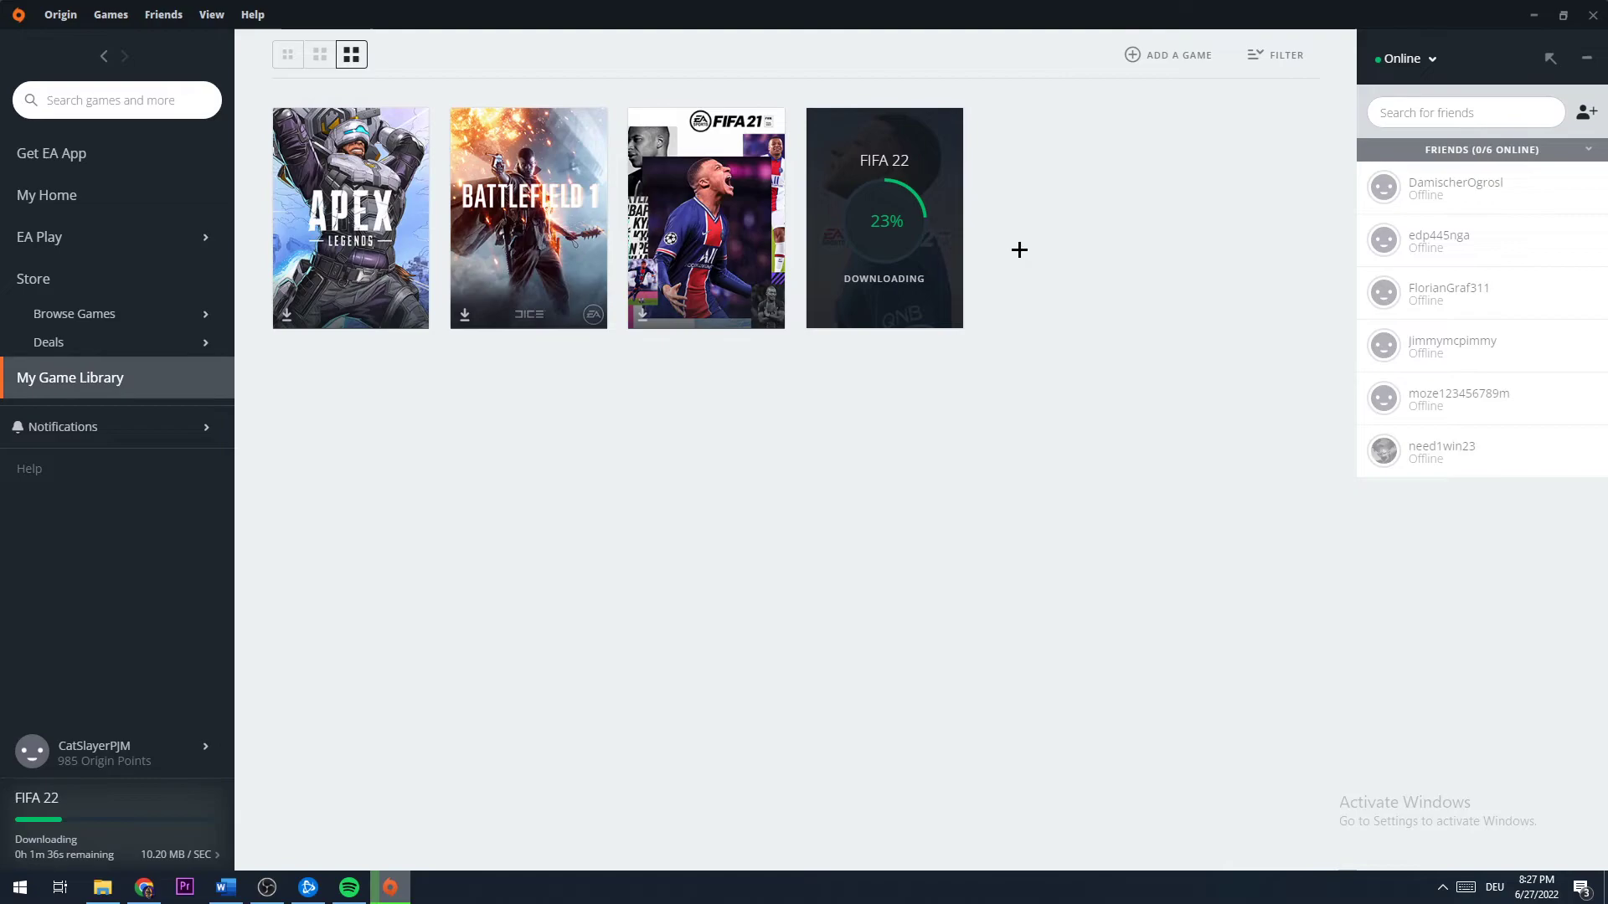
mouse_move(874, 323)
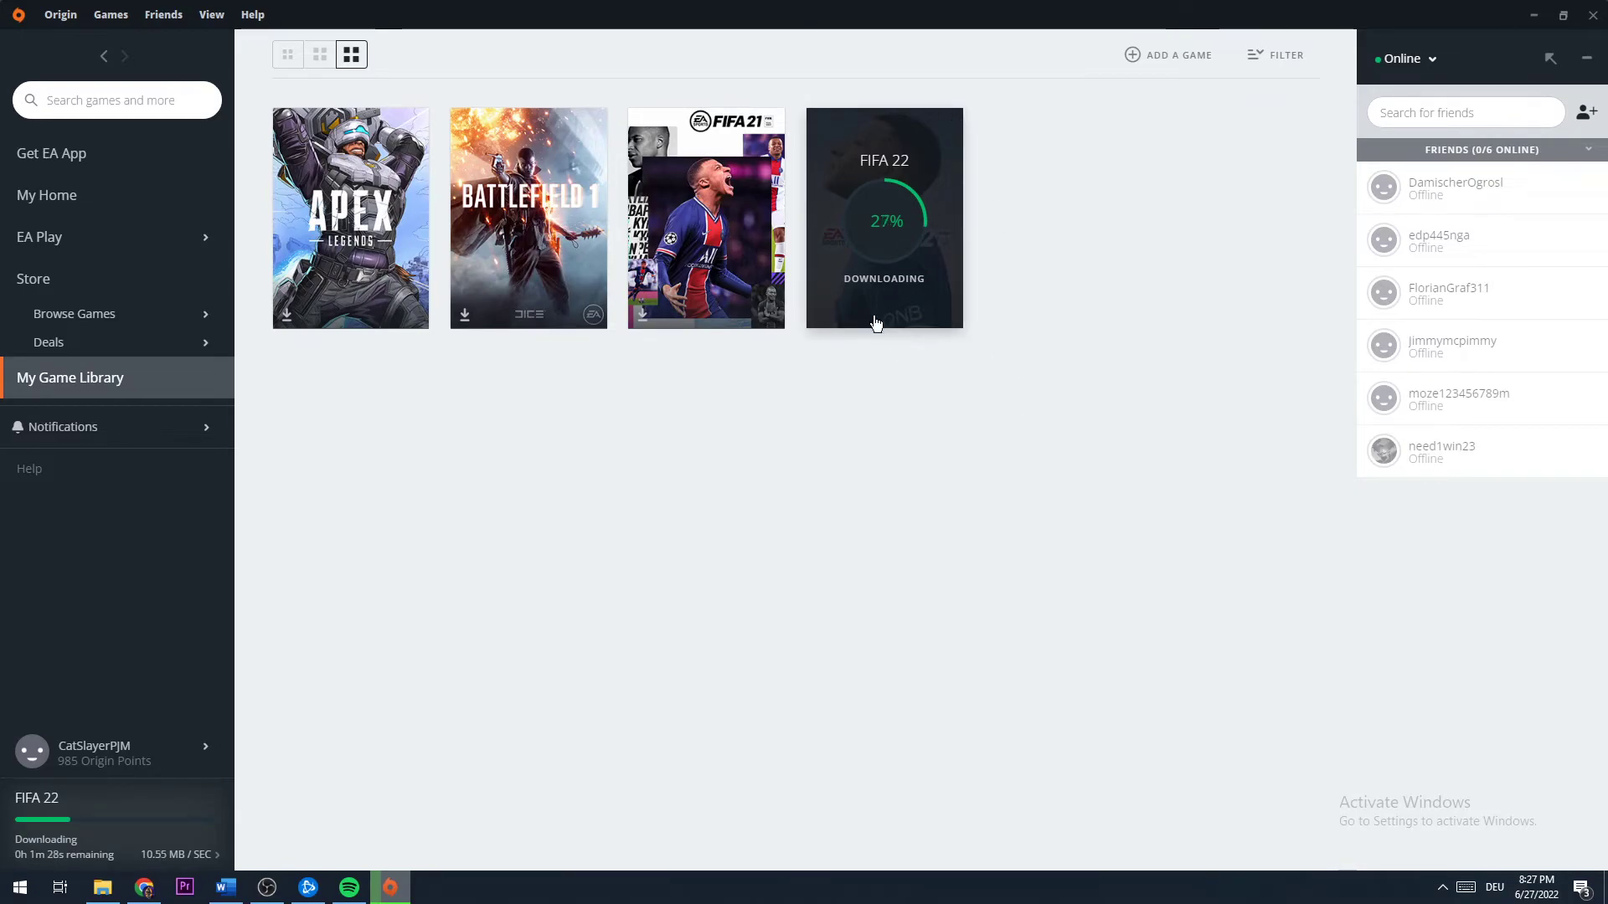